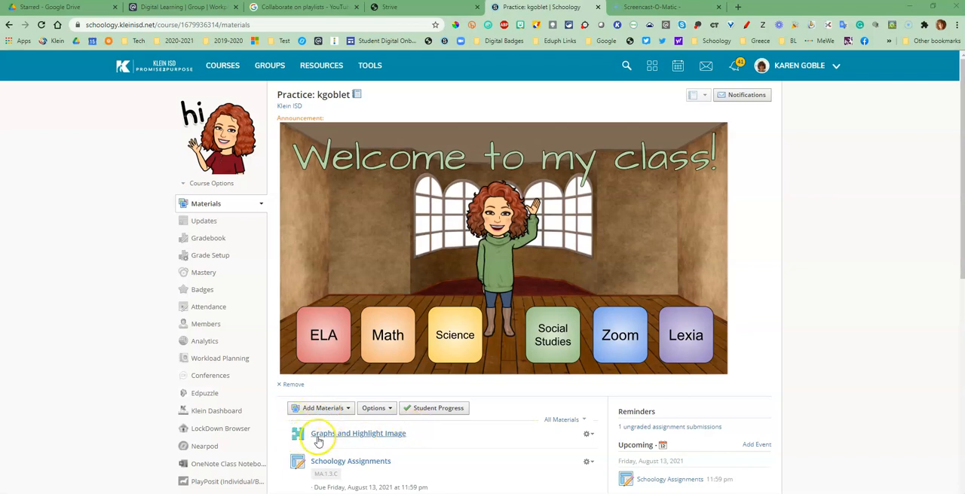
mouse_move(343, 435)
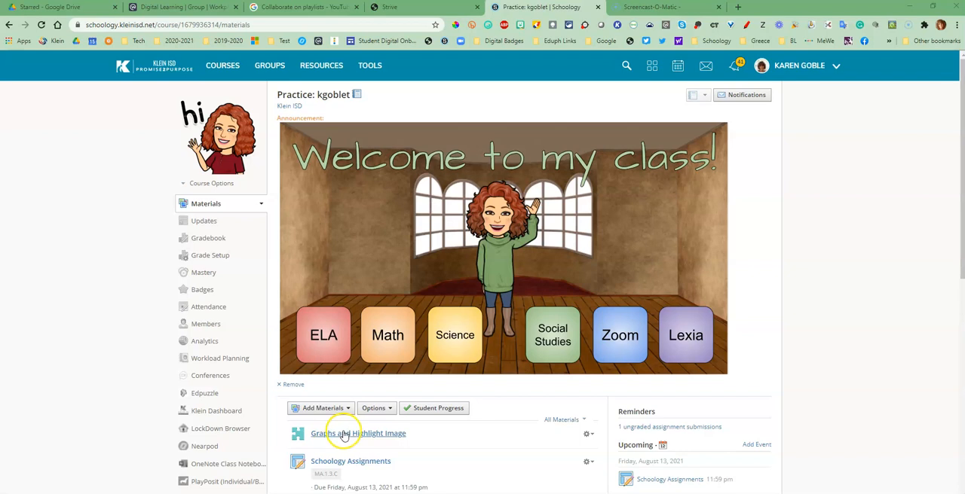
Open the 'Graphs and Highlight Image' assessment and view its Questions tab
click(358, 434)
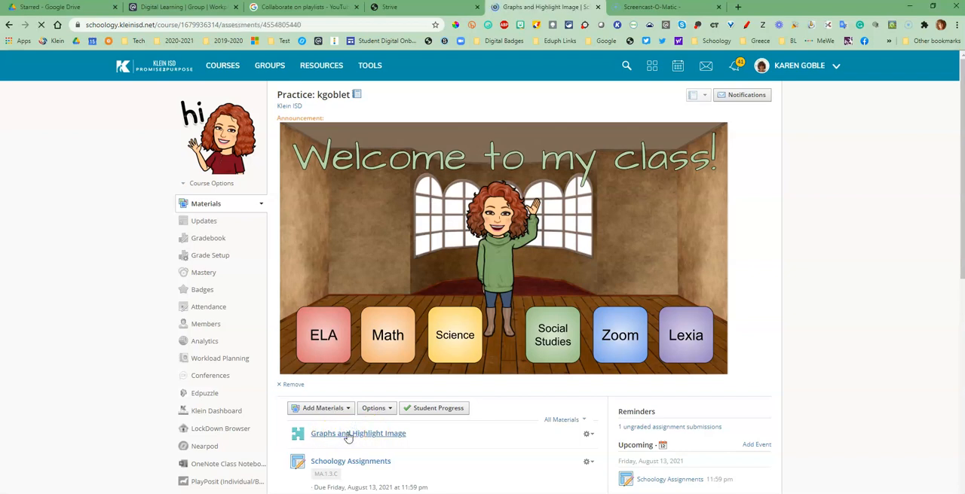
click(358, 434)
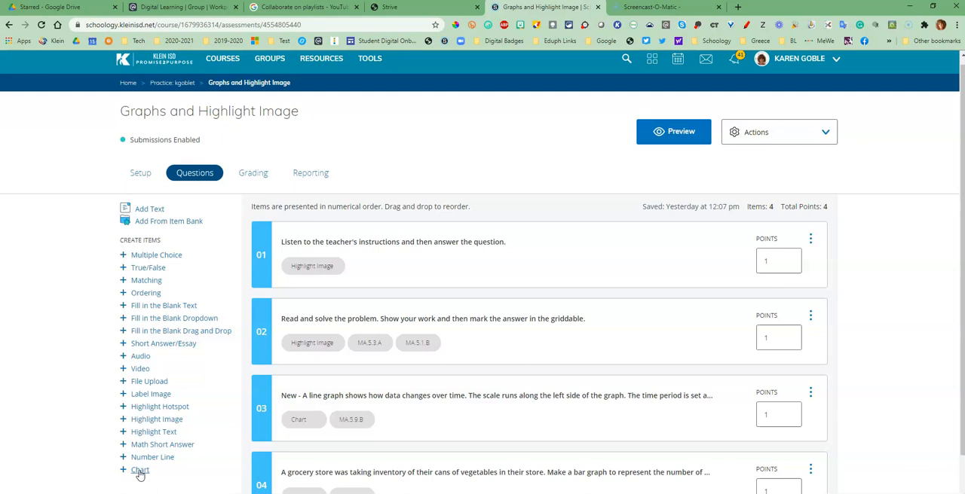
Create a new Chart item and enter the grocery-store vegetable can counts prompt
click(140, 470)
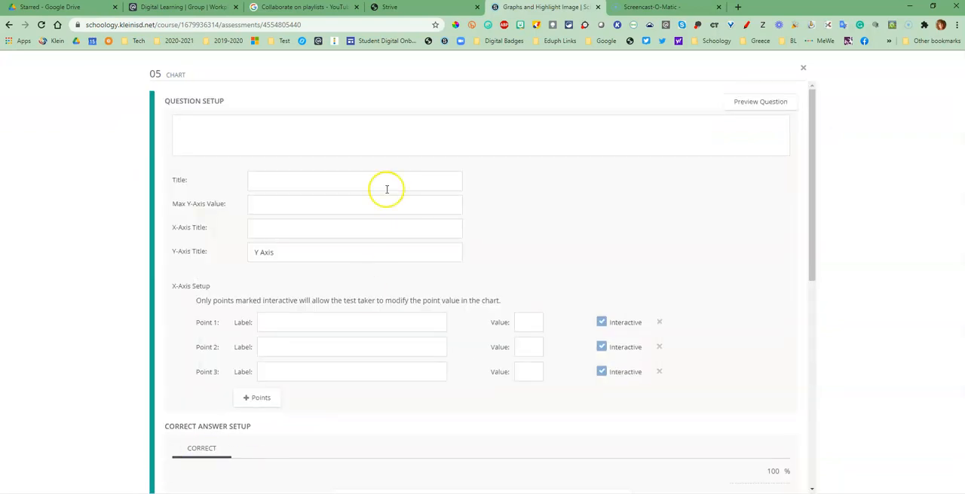
click(481, 136)
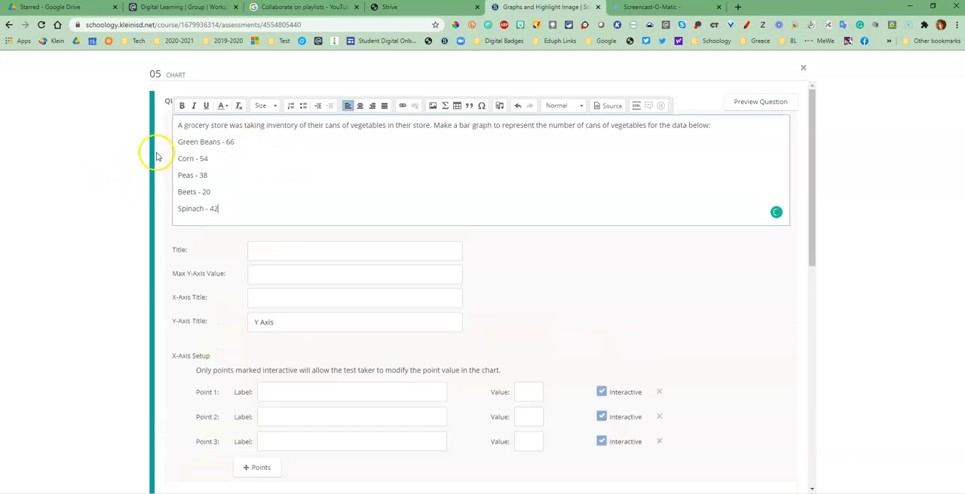
mouse_move(250, 160)
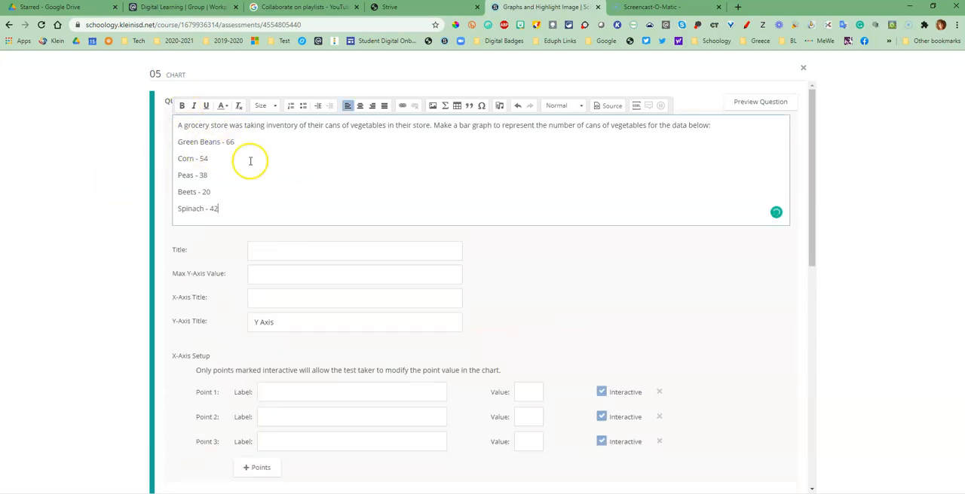
mouse_move(259, 137)
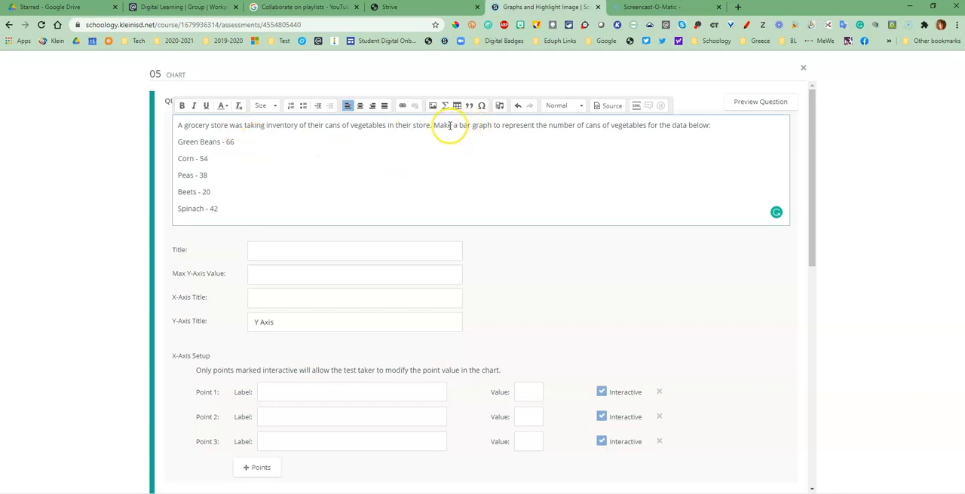
mouse_move(498, 149)
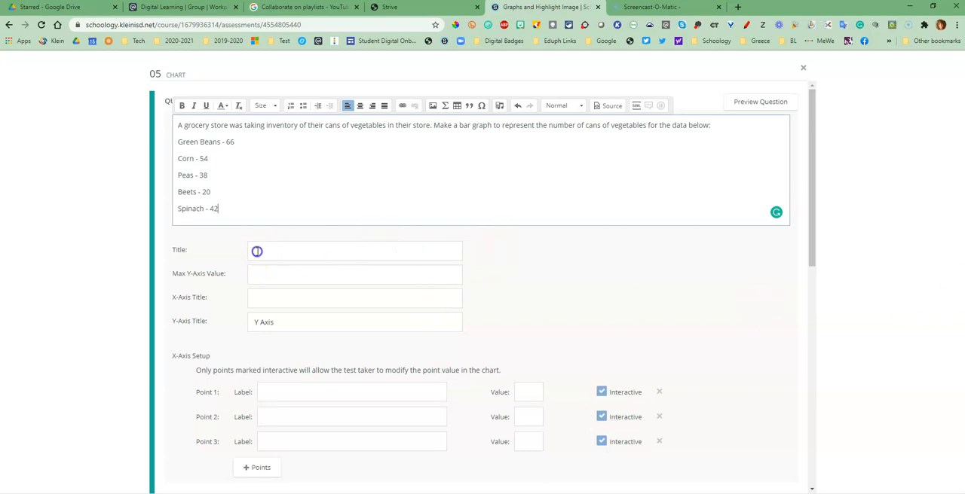
Title the chart 'Cans of Vegetables', correcting the misspelling
text(Cans of)
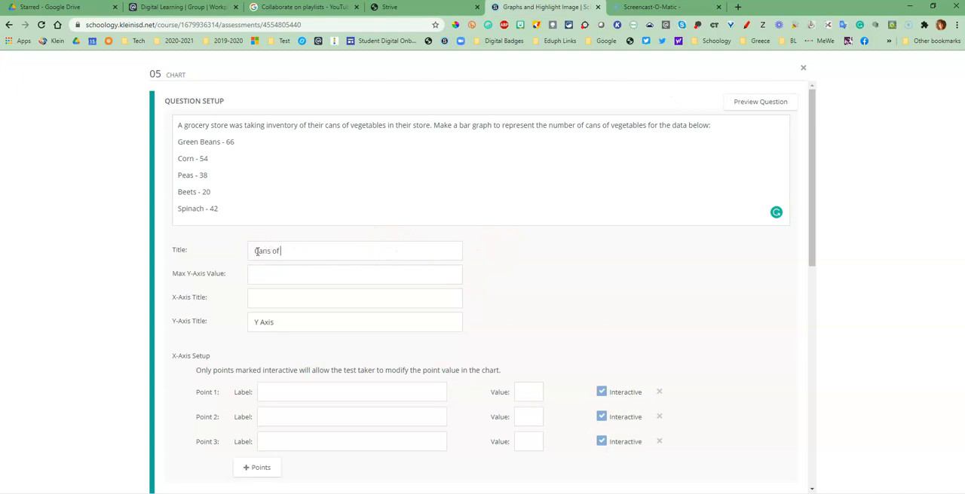
text(Vegetabels)
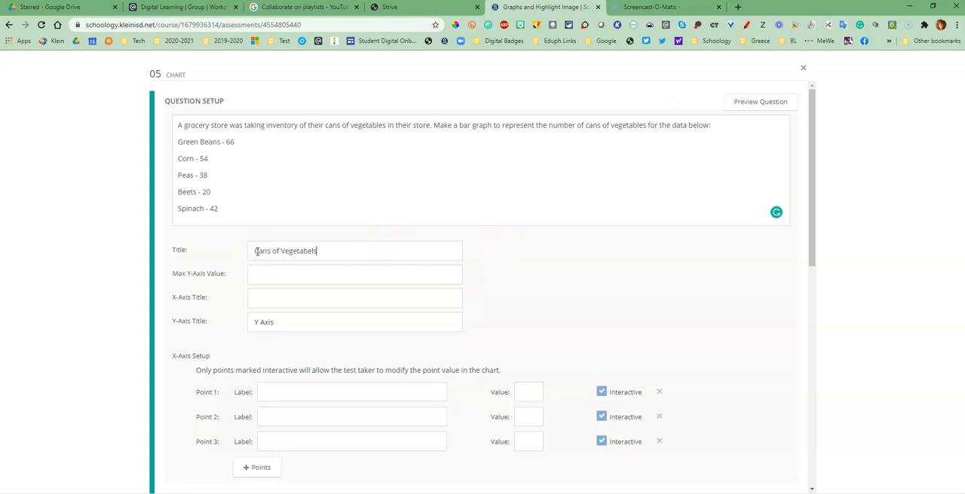
key(BackSpace)
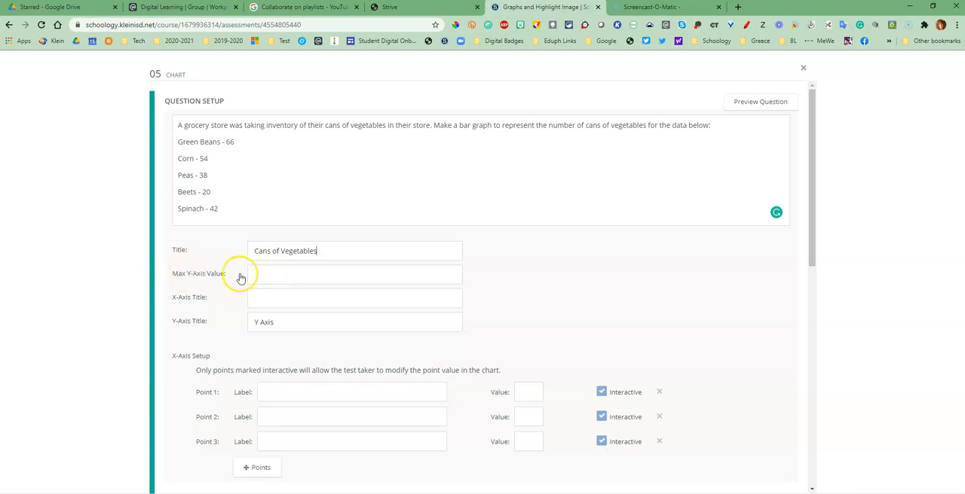
Set Max Y-Axis Value to 80 and X-Axis Title to 'Numbers of Cans'
scroll(down, 3)
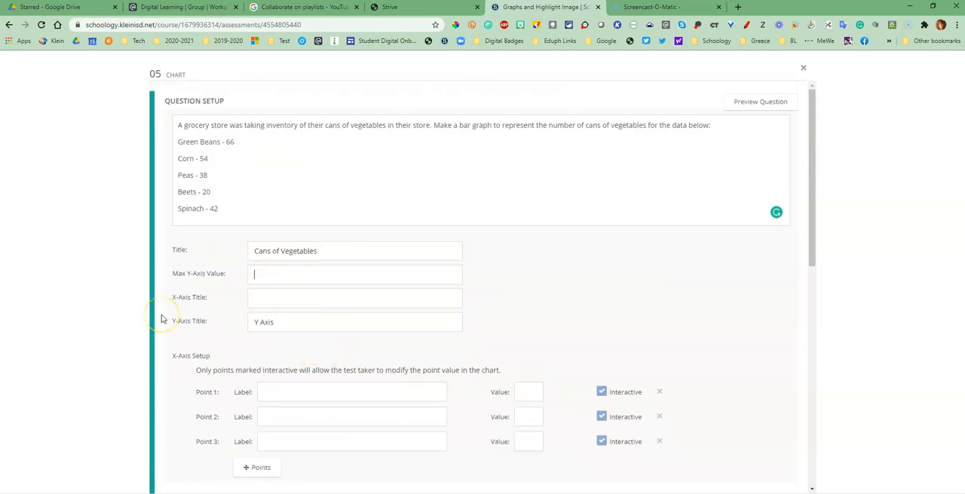
text(80)
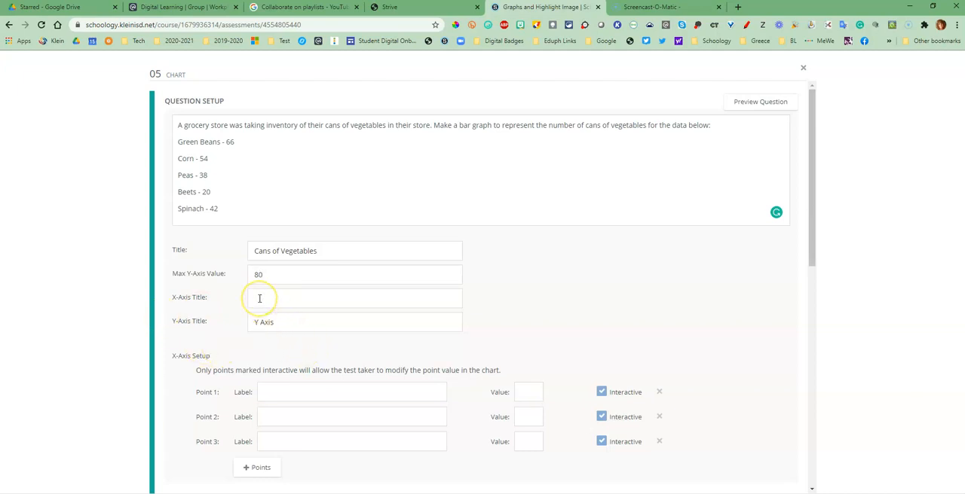
text(N)
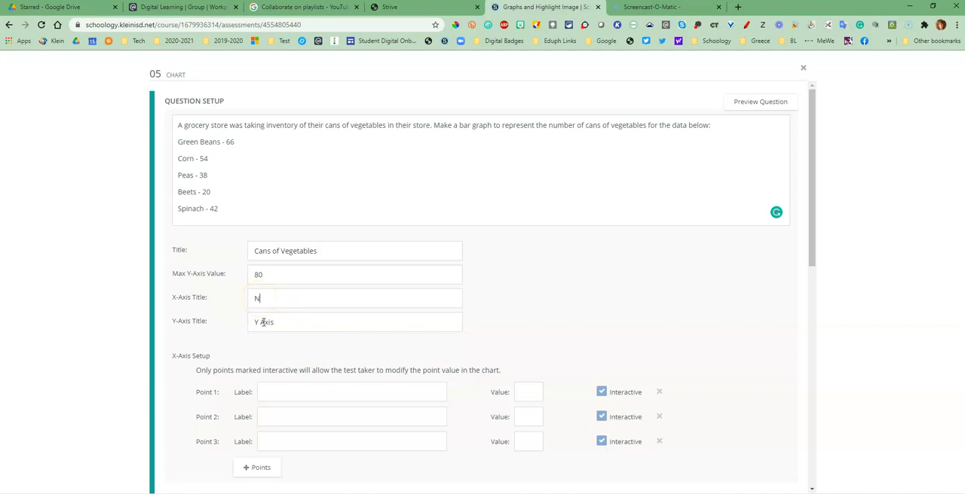
text(umbers of)
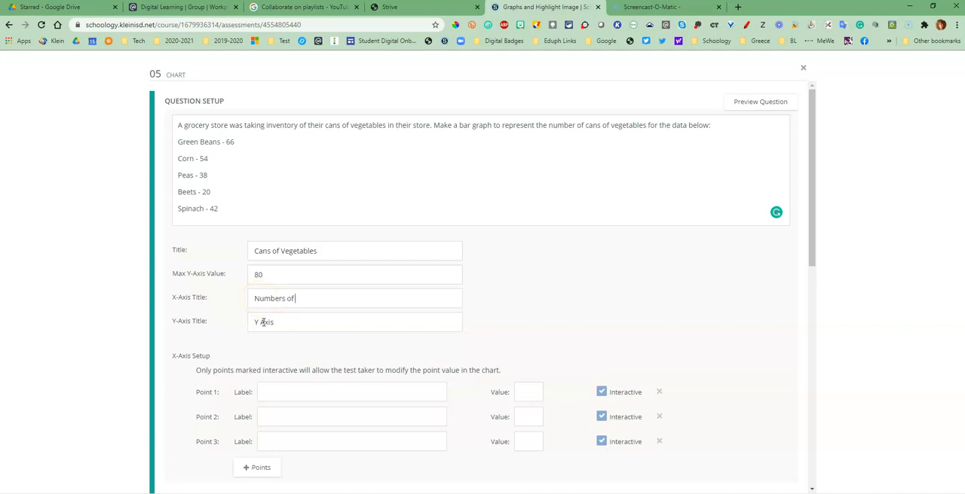
text(Cans)
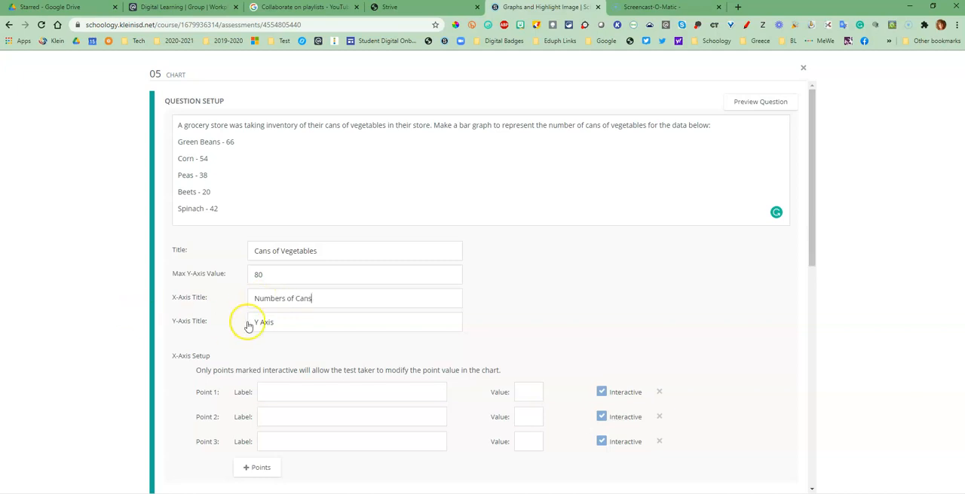
scroll(down, 3)
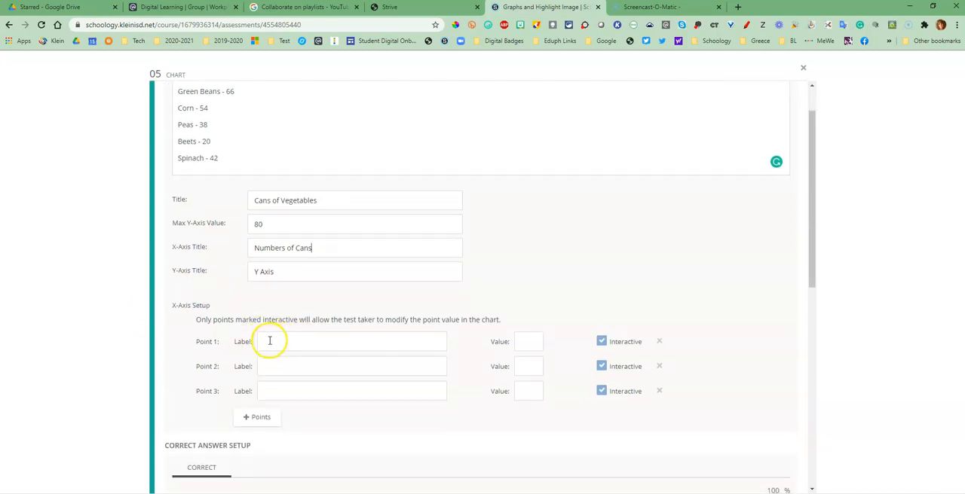
Label points Peas, Green Beans, Spinach, then add points labelled Corn and Beets
text(Peas)
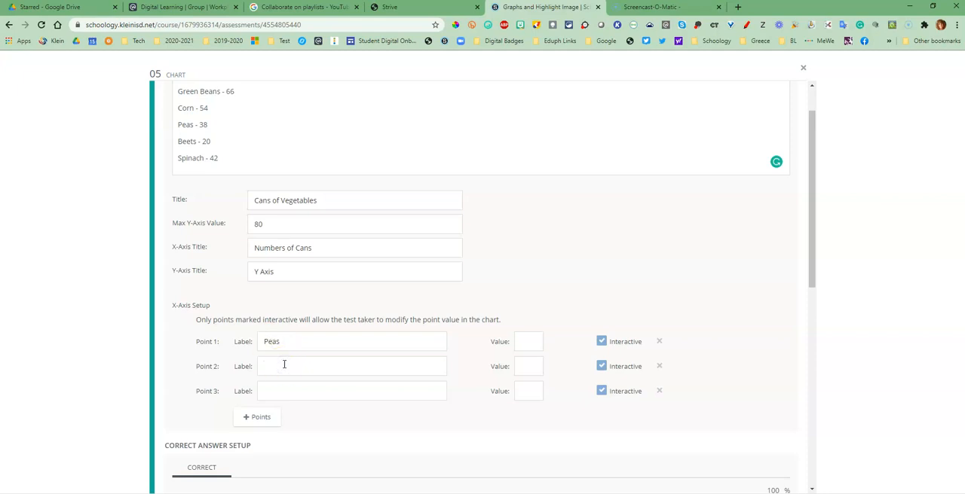
text(Green Beans)
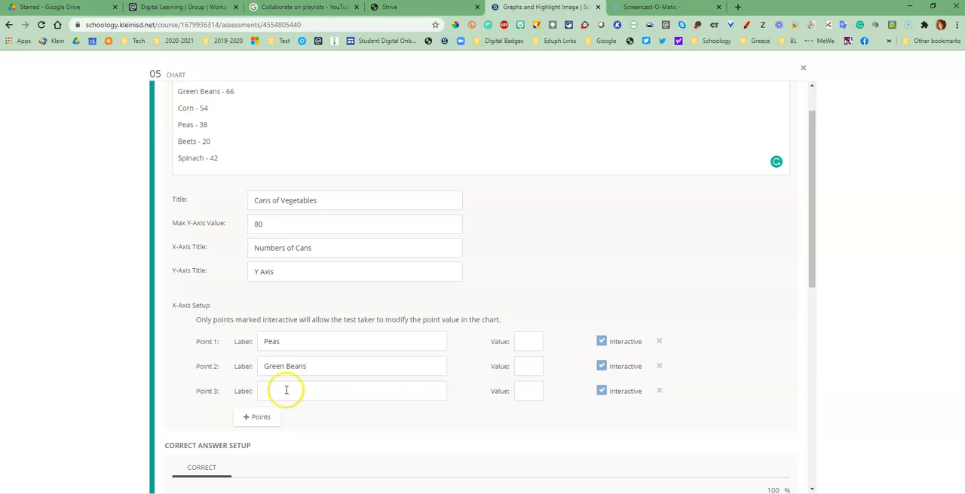
text(Spinach)
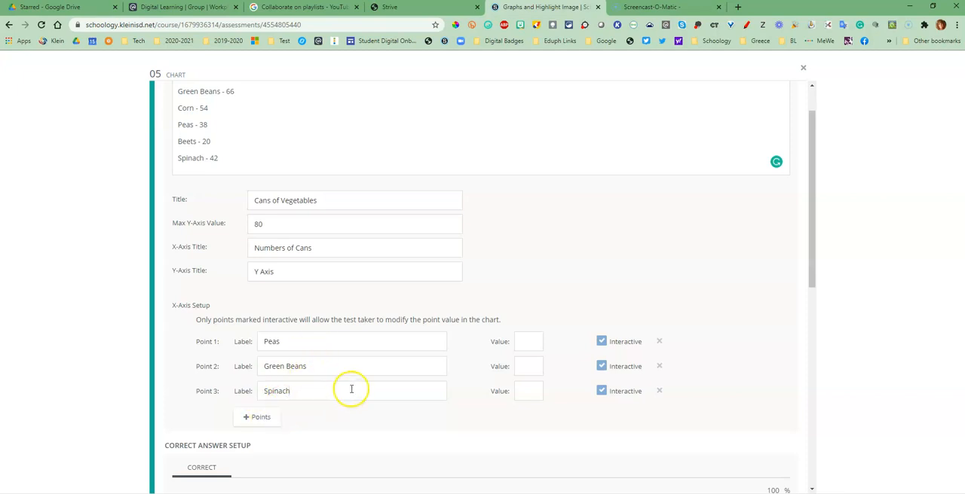
click(256, 417)
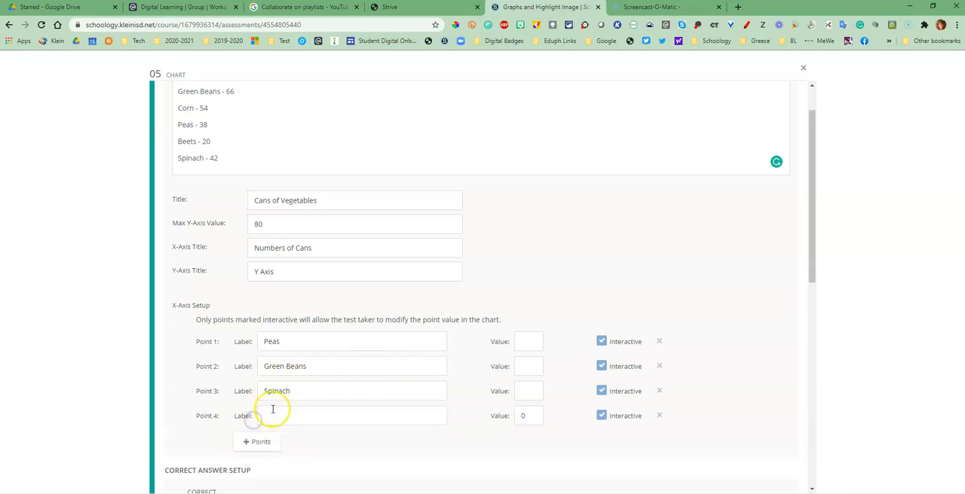
text(Corn)
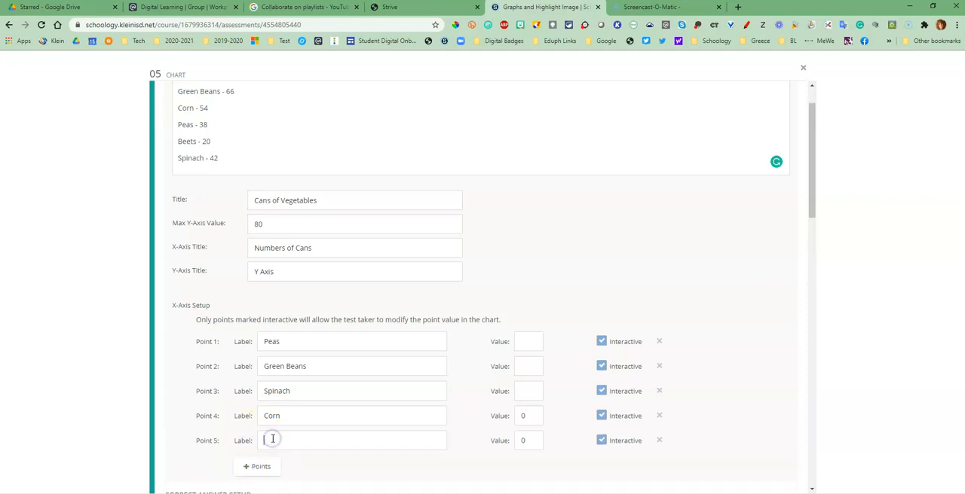
text(Beets)
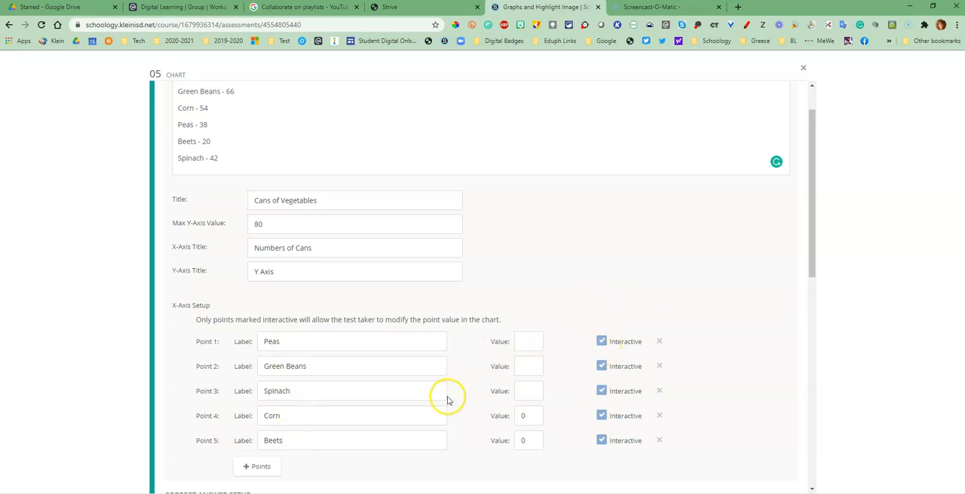
Enter 0 as the point values, starting with Peas
click(528, 342)
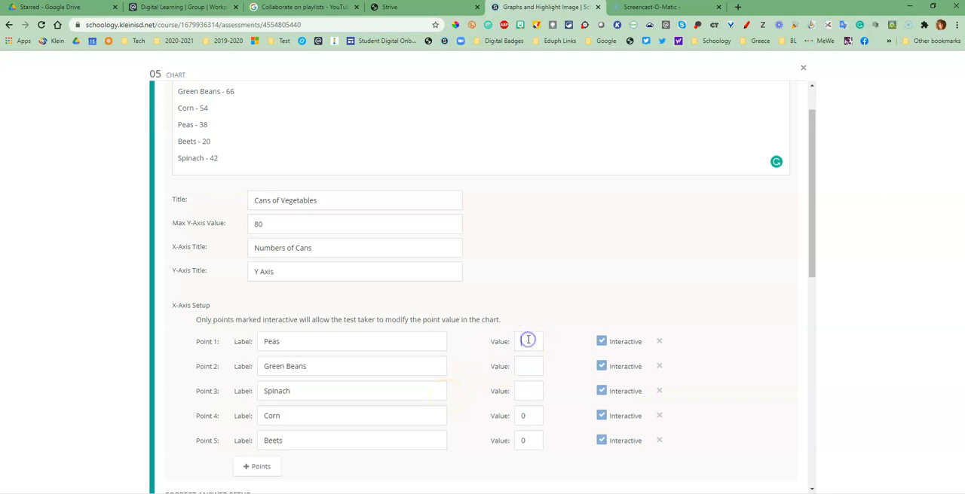
text(0)
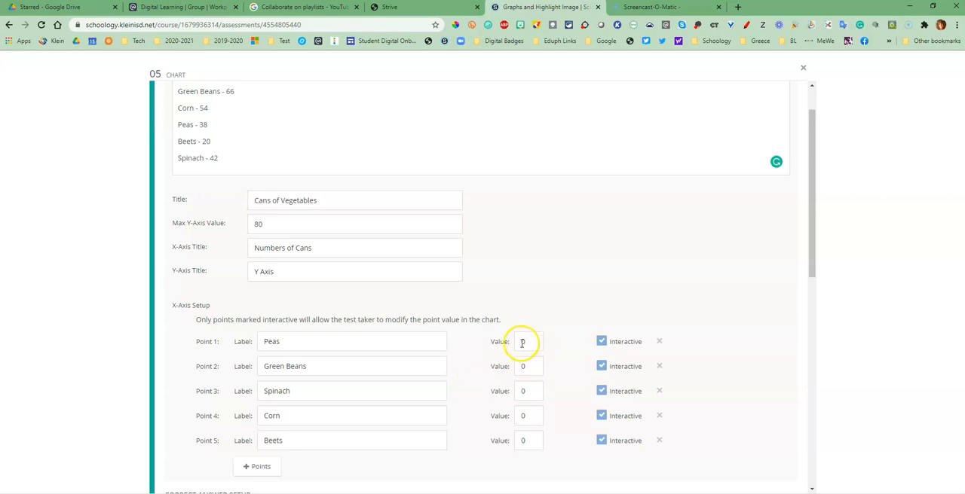
scroll(down, 3)
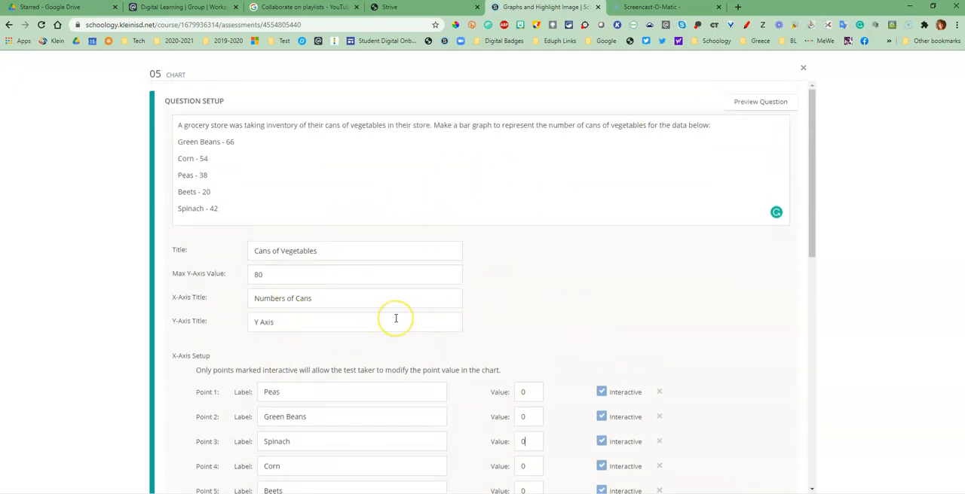
scroll(down, 3)
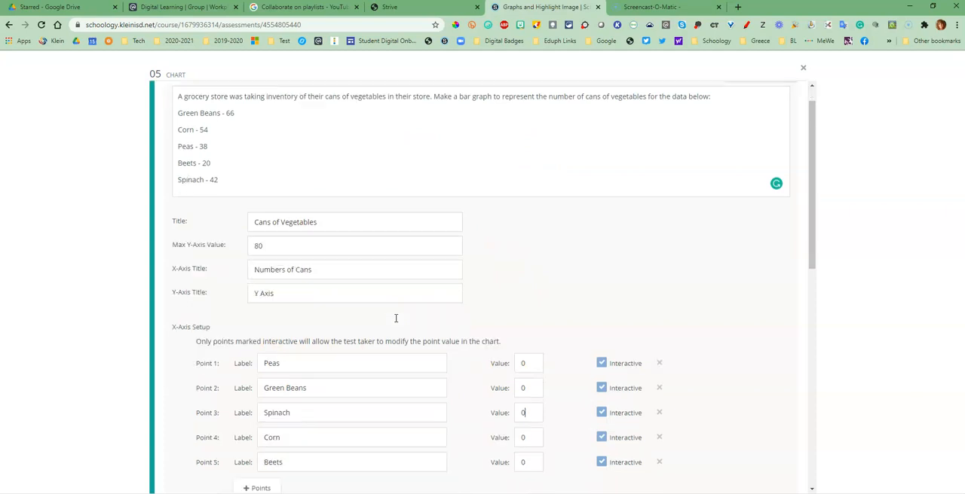
scroll(down, 3)
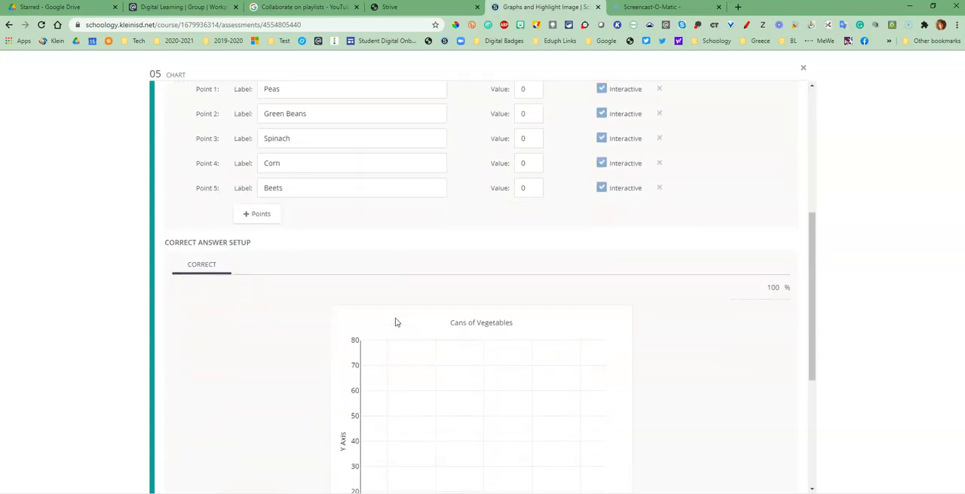
scroll(down, 3)
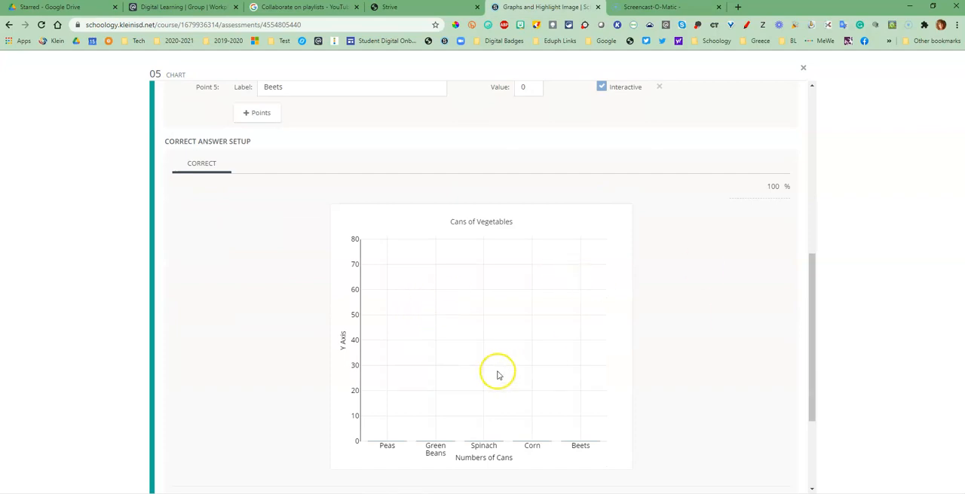
mouse_move(654, 392)
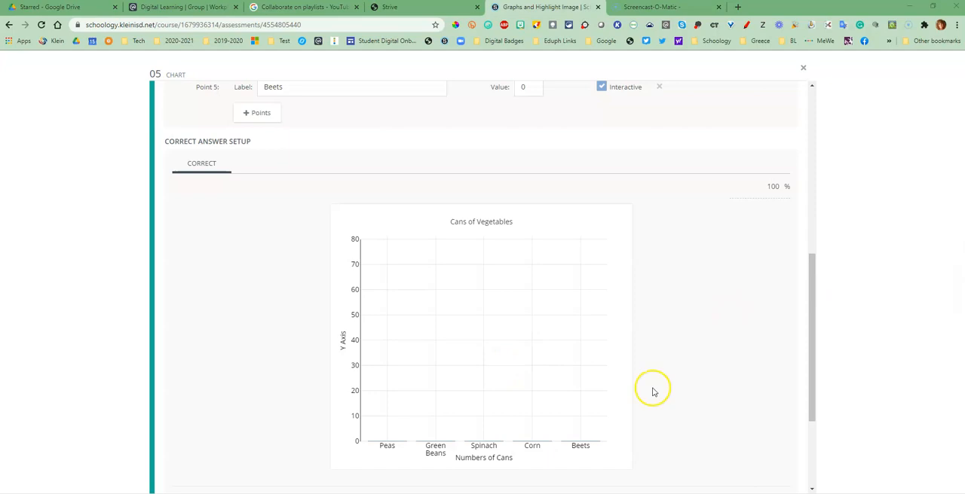
mouse_move(166, 317)
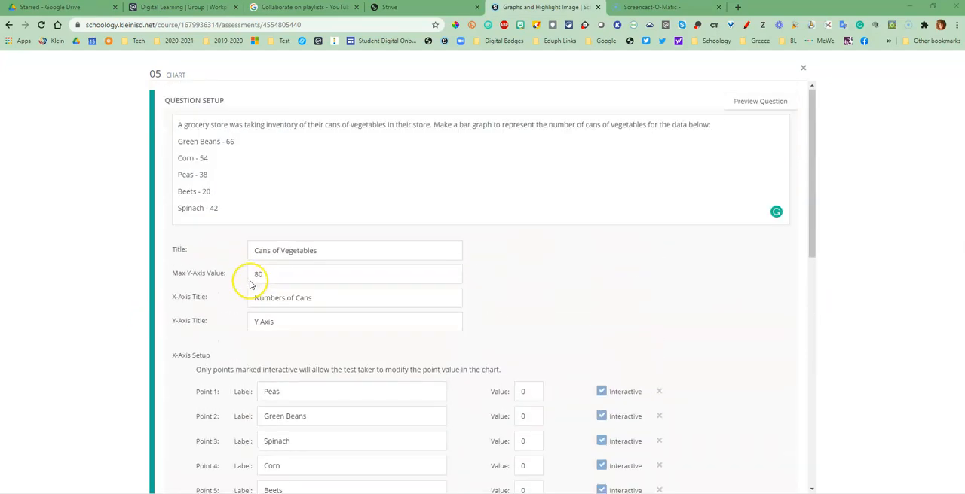
Drag the Green Beans bar in the correct-answer chart up to about 65
scroll(down, 3)
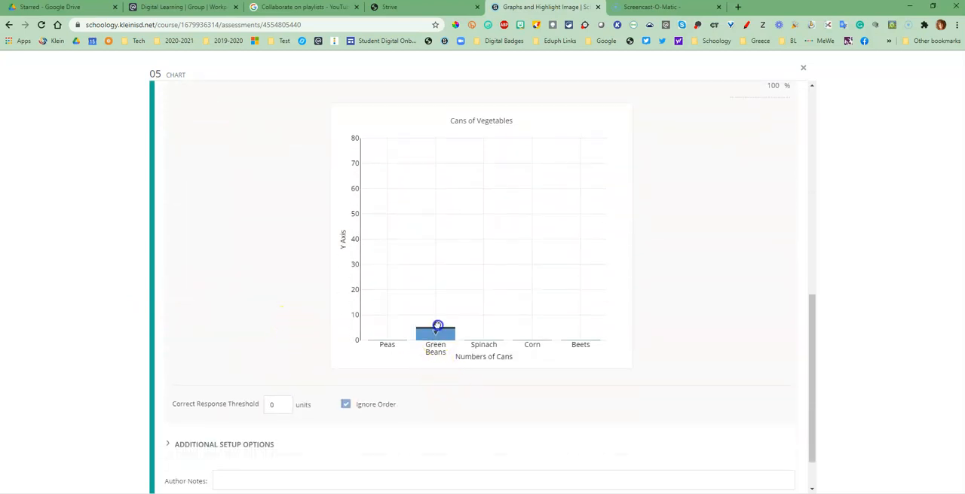
drag(437, 326, 437, 176)
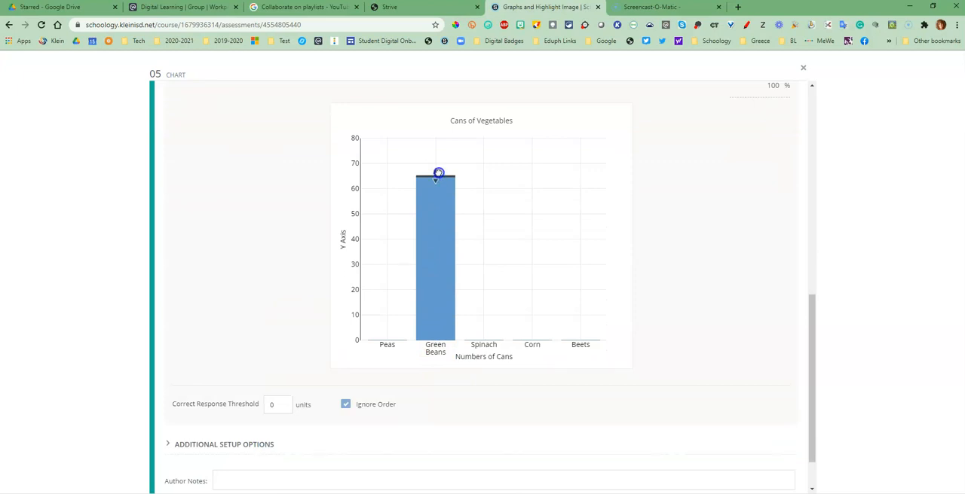
drag(435, 175, 436, 165)
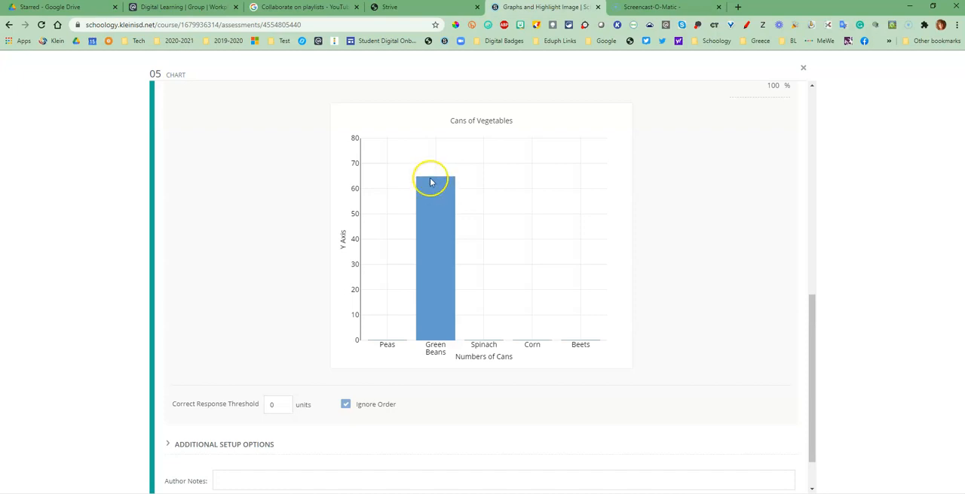
mouse_move(240, 348)
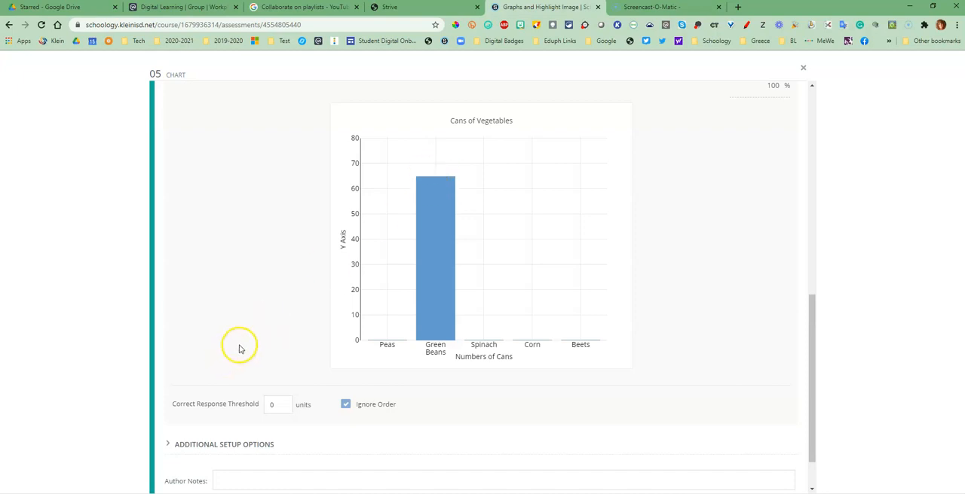
scroll(down, 3)
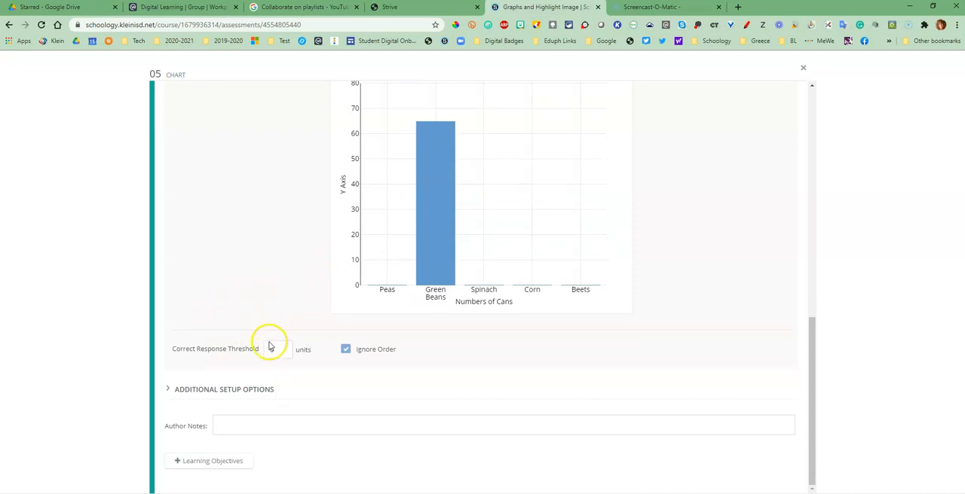
Expand Additional Setup Options and set Snap To Points to 2
click(168, 389)
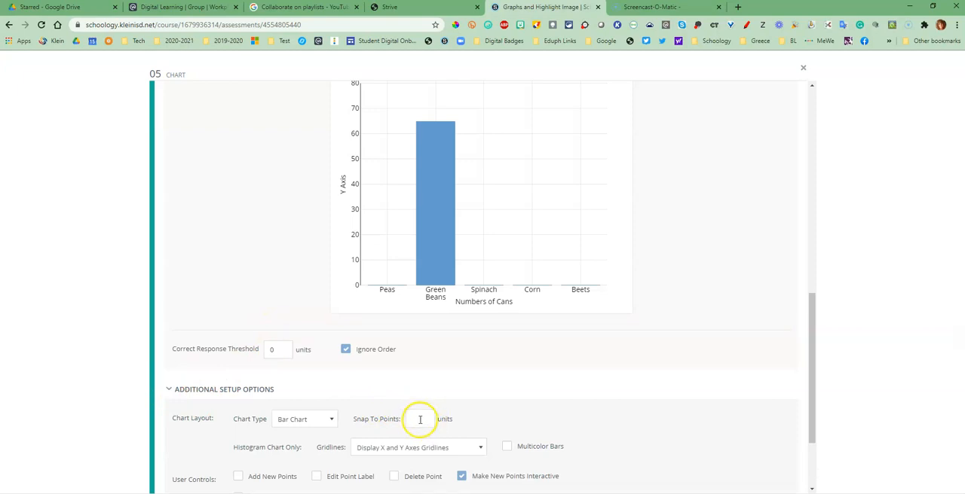
click(420, 419)
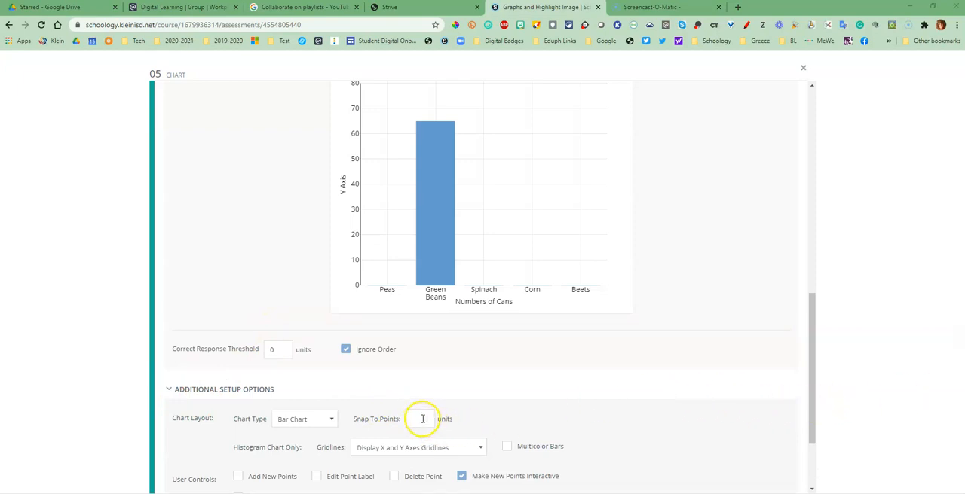
text(2)
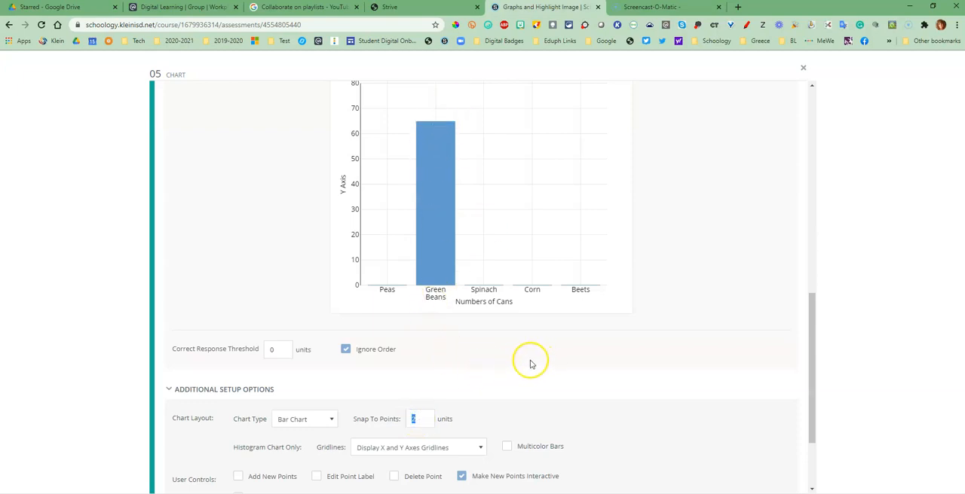
Browse the available chart types while keeping the bar chart
scroll(down, 3)
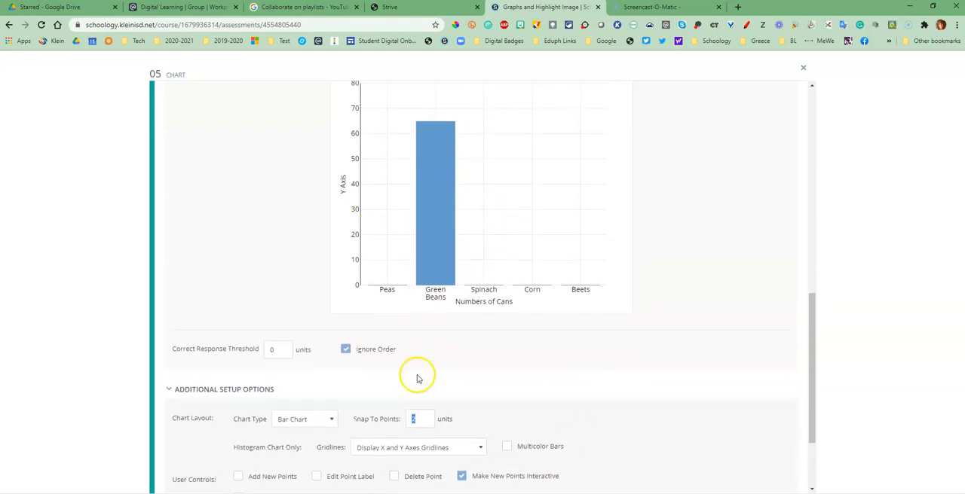
scroll(down, 3)
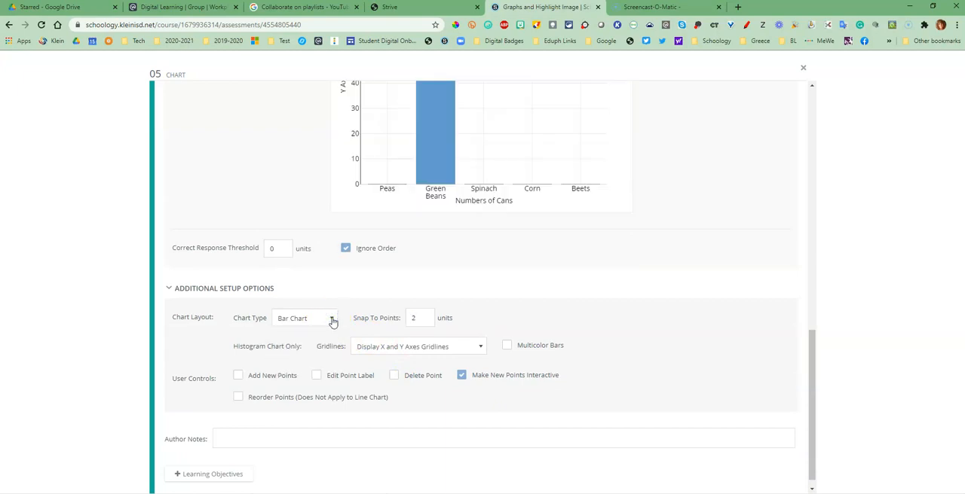
click(306, 318)
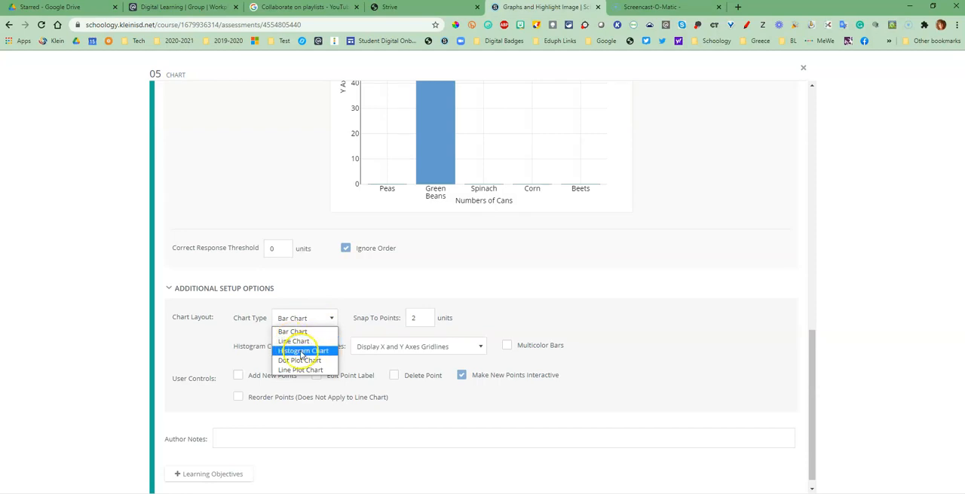
mouse_move(300, 370)
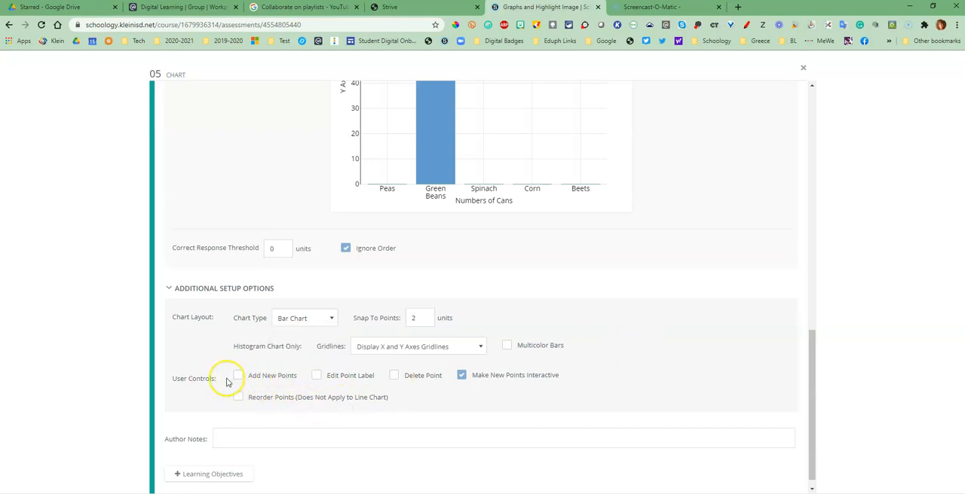
mouse_move(367, 384)
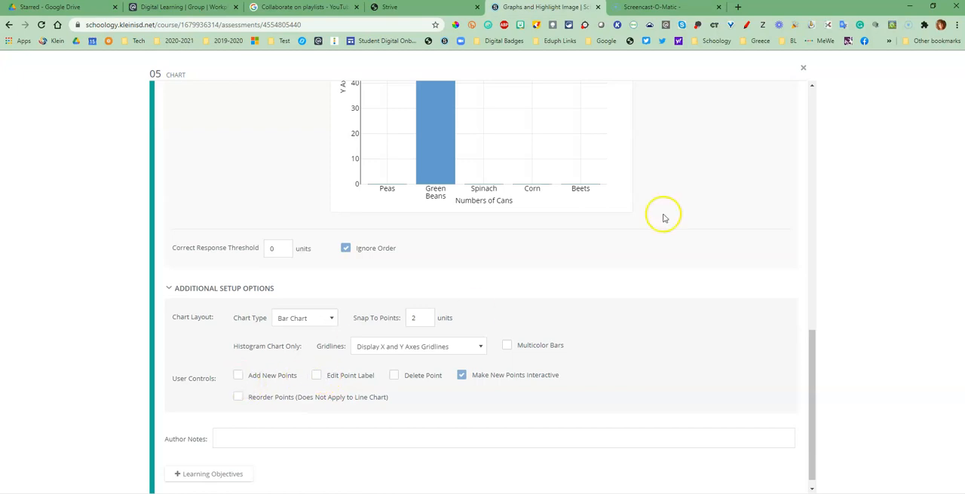
mouse_move(556, 207)
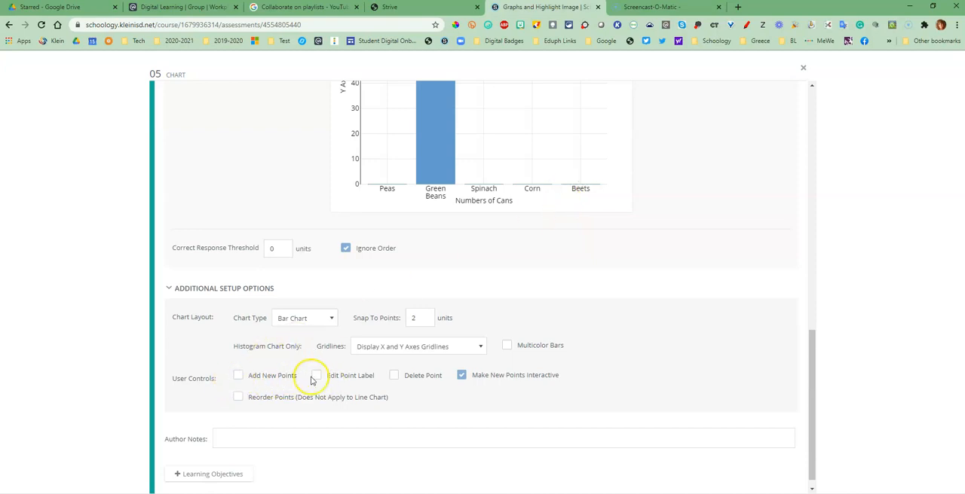
mouse_move(389, 377)
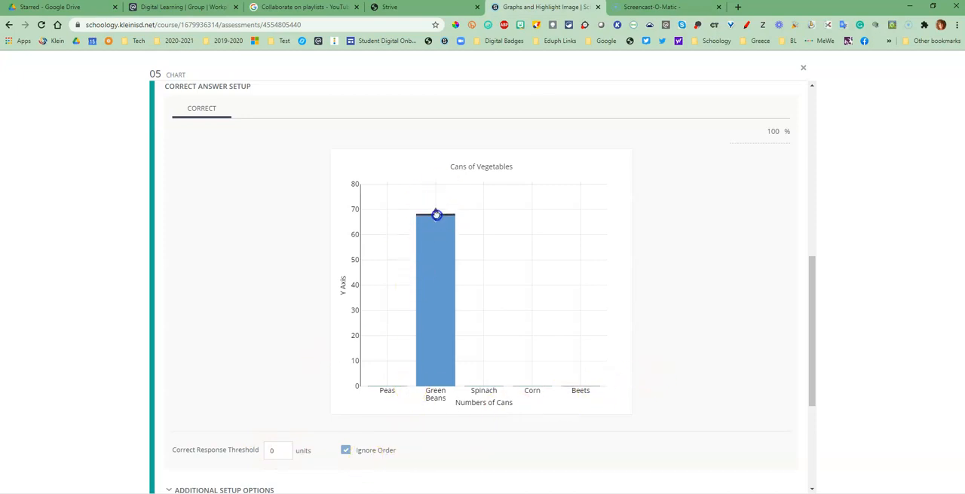
Set the Green Beans bar to 66 and the Corn bar to 54
drag(436, 215, 434, 220)
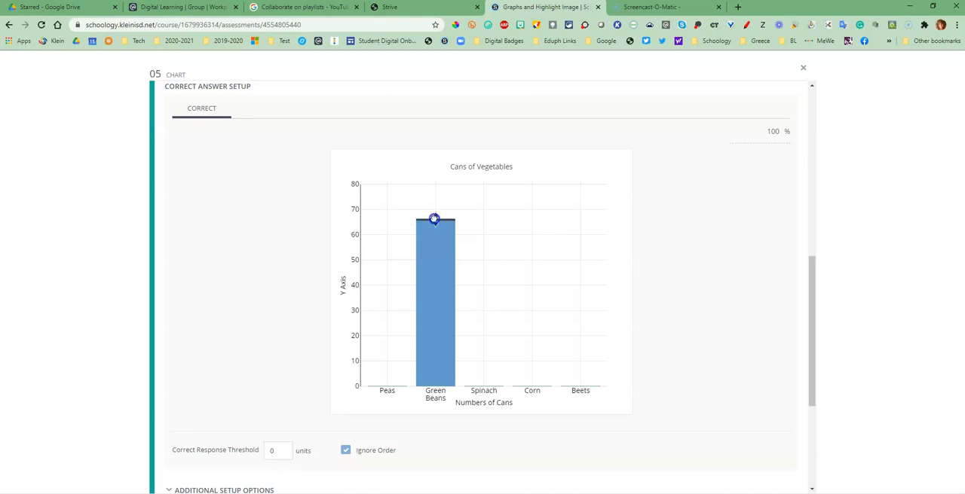
drag(434, 220, 433, 233)
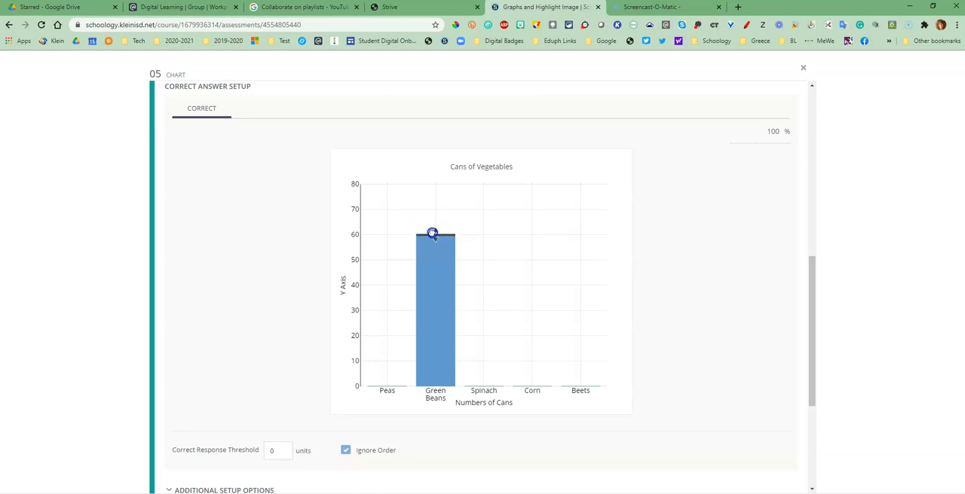
drag(431, 234, 432, 220)
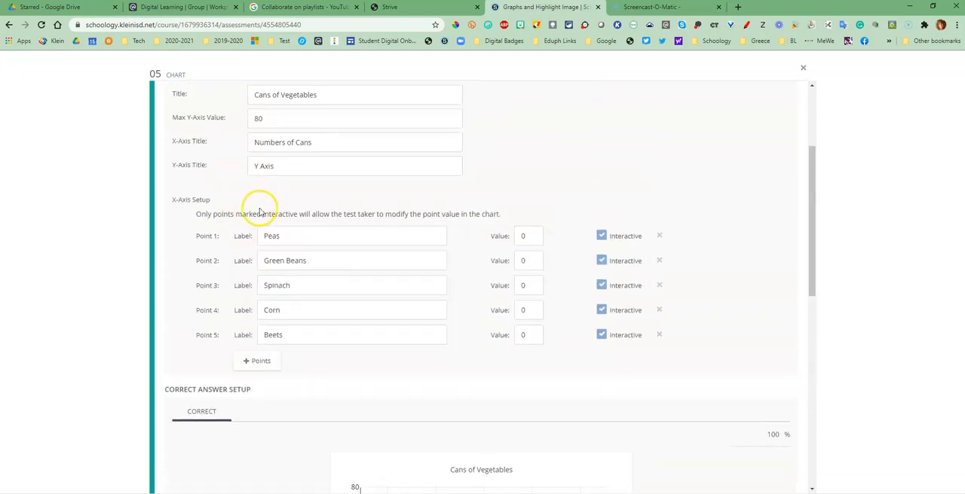
scroll(down, 3)
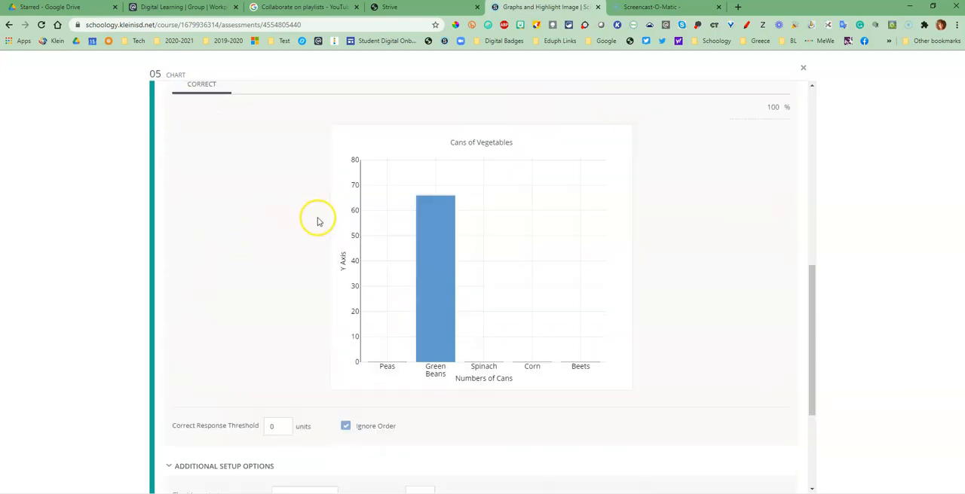
scroll(down, 3)
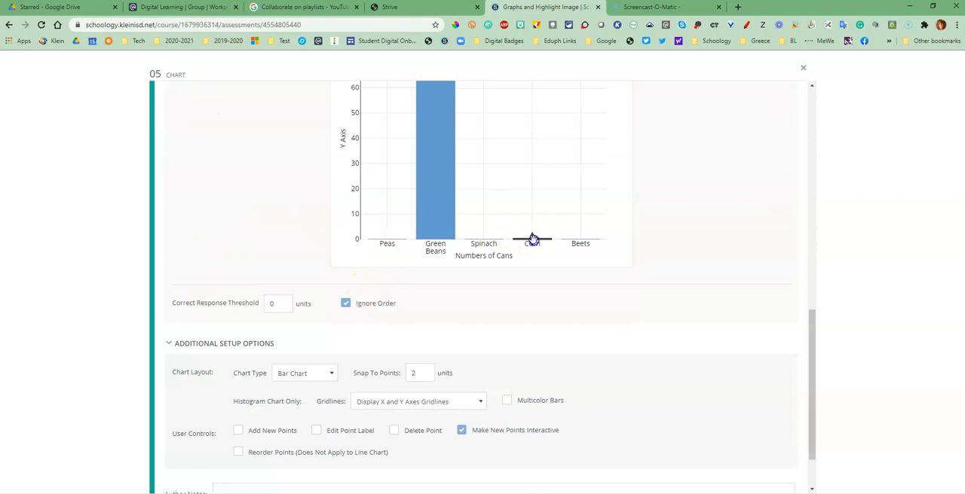
drag(532, 240, 534, 108)
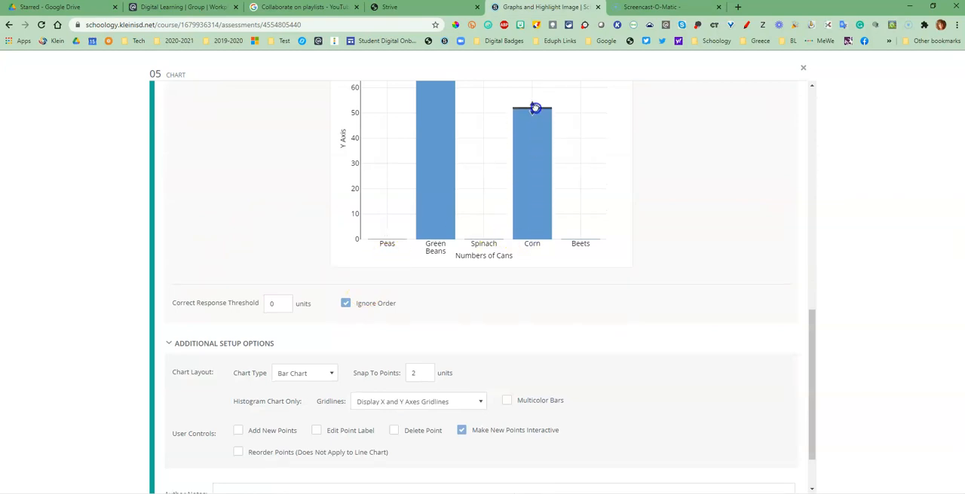
Raise the Spinach bar to 42 and Peas to 38, then save the question
scroll(up, 3)
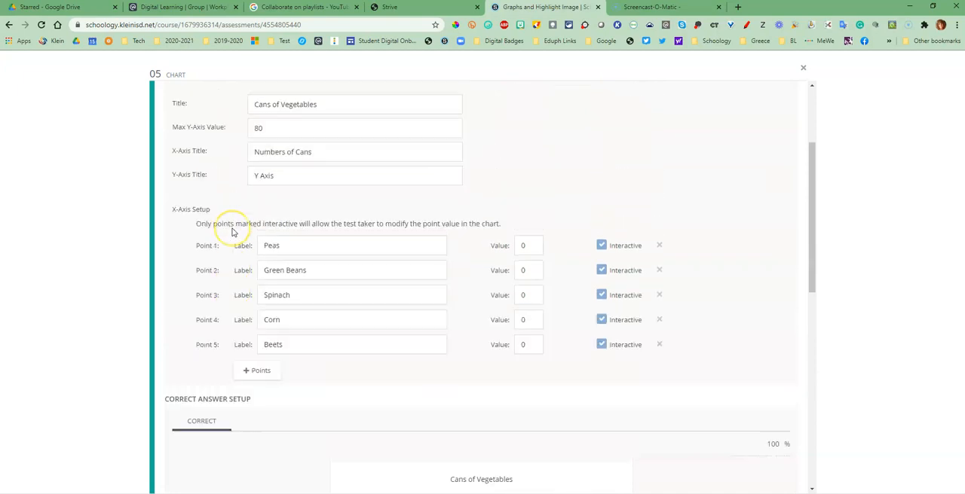
scroll(down, 3)
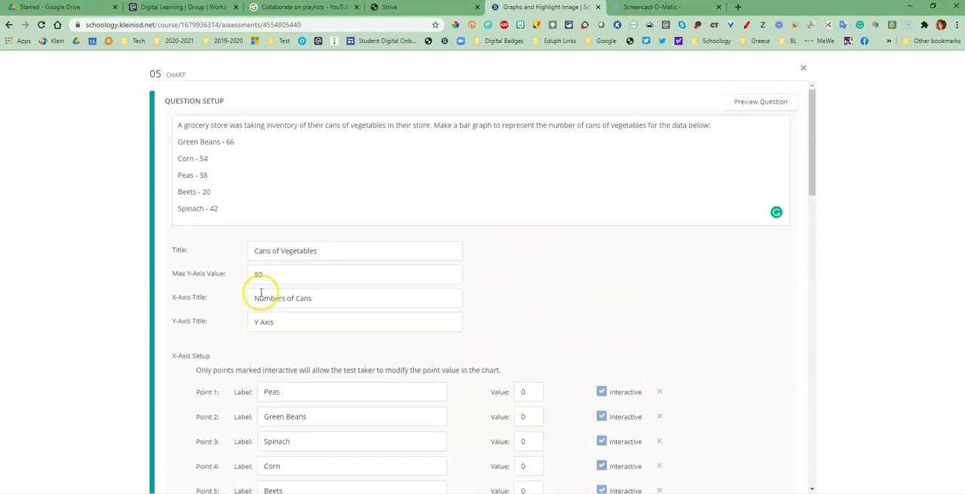
scroll(down, 3)
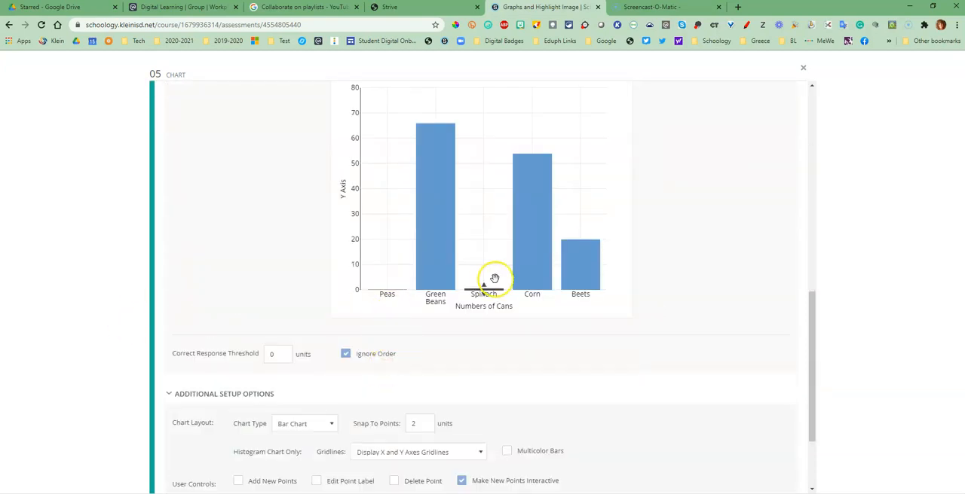
drag(483, 283, 483, 187)
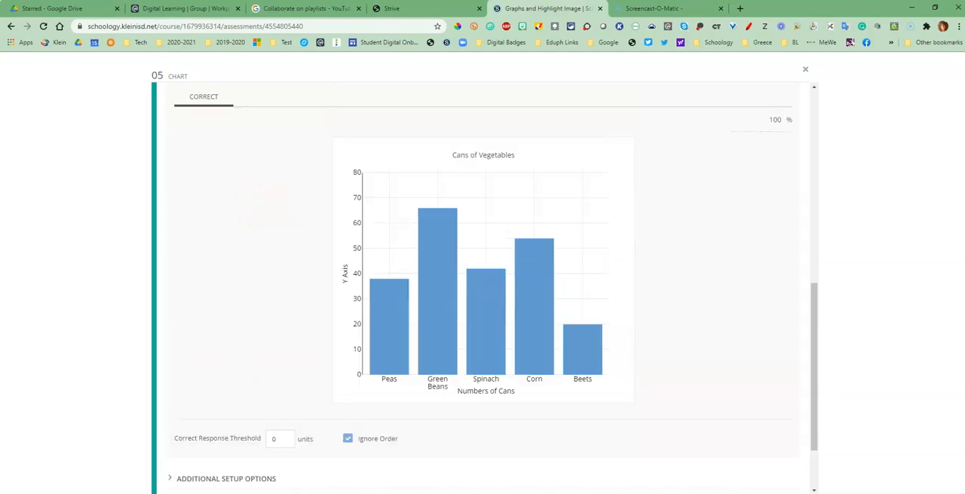
click(388, 317)
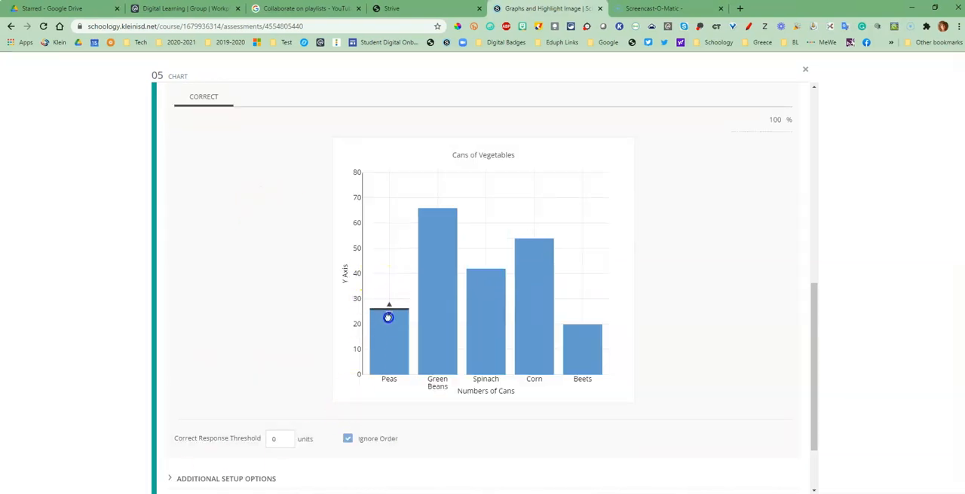
drag(388, 306, 388, 270)
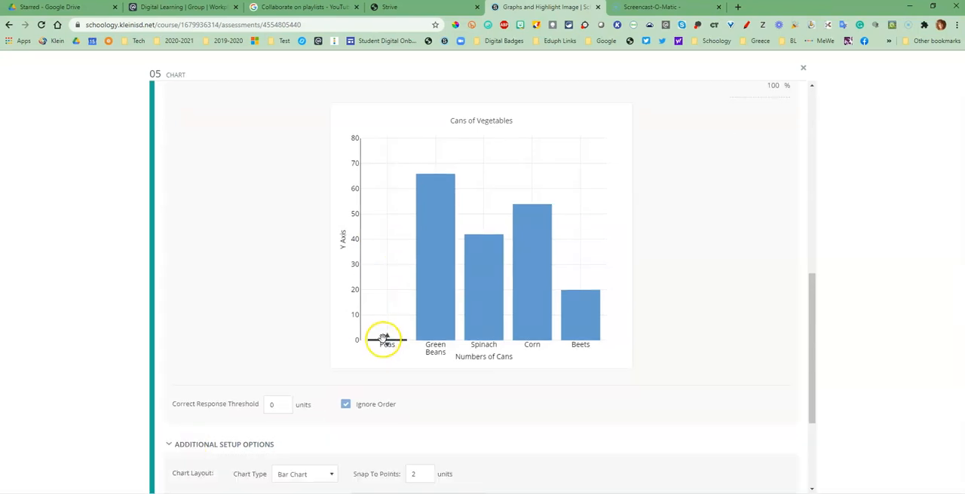
drag(386, 341, 386, 242)
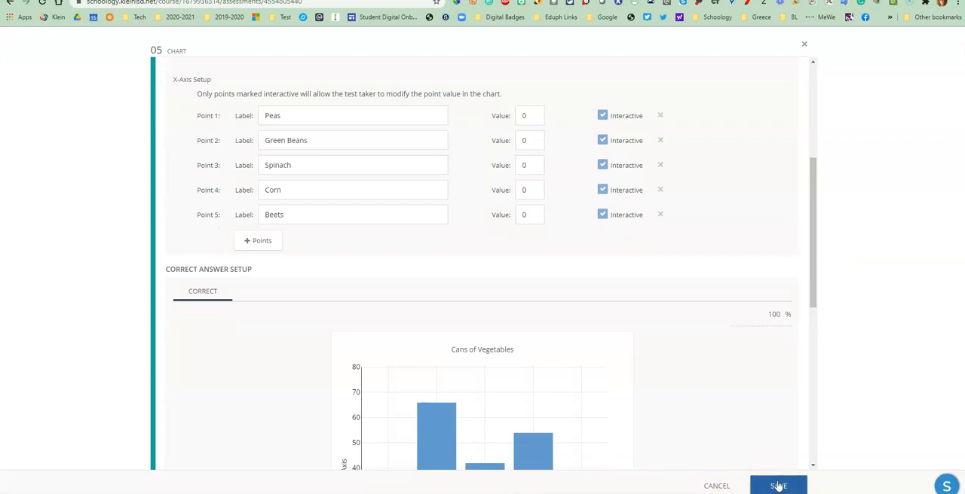
click(777, 486)
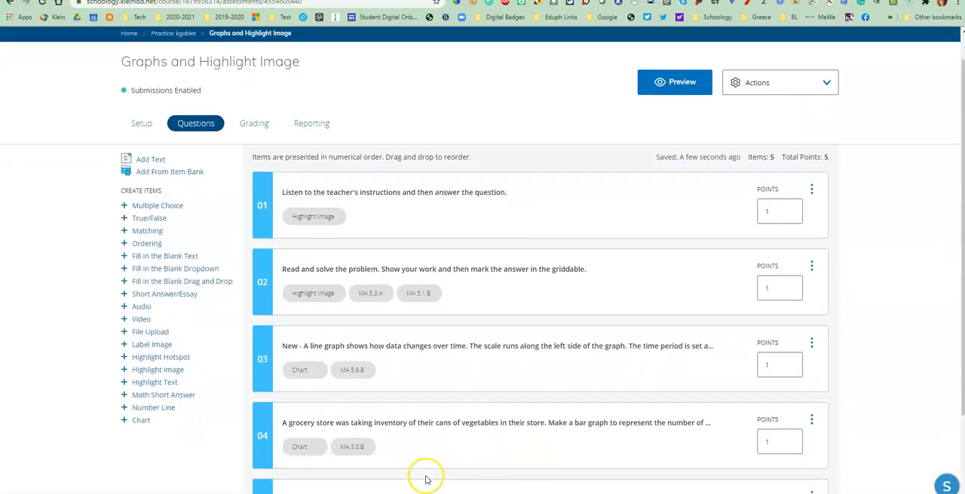
scroll(down, 3)
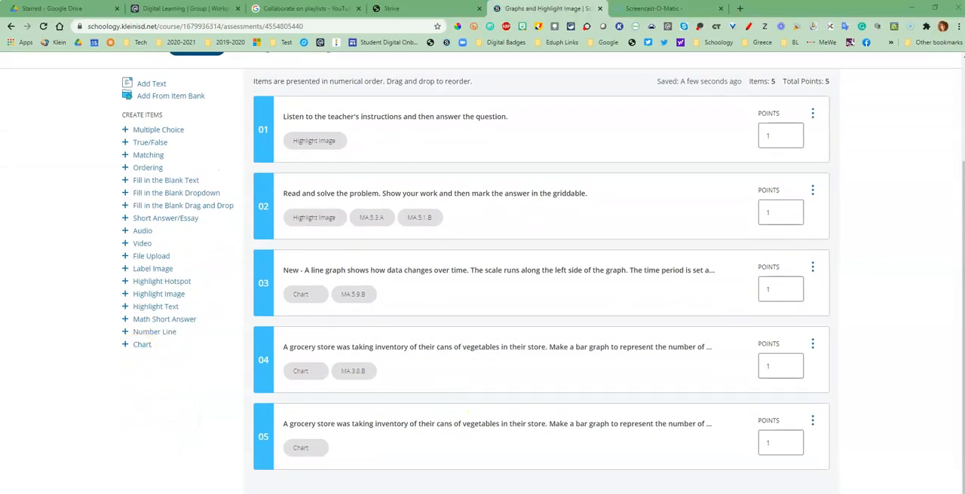